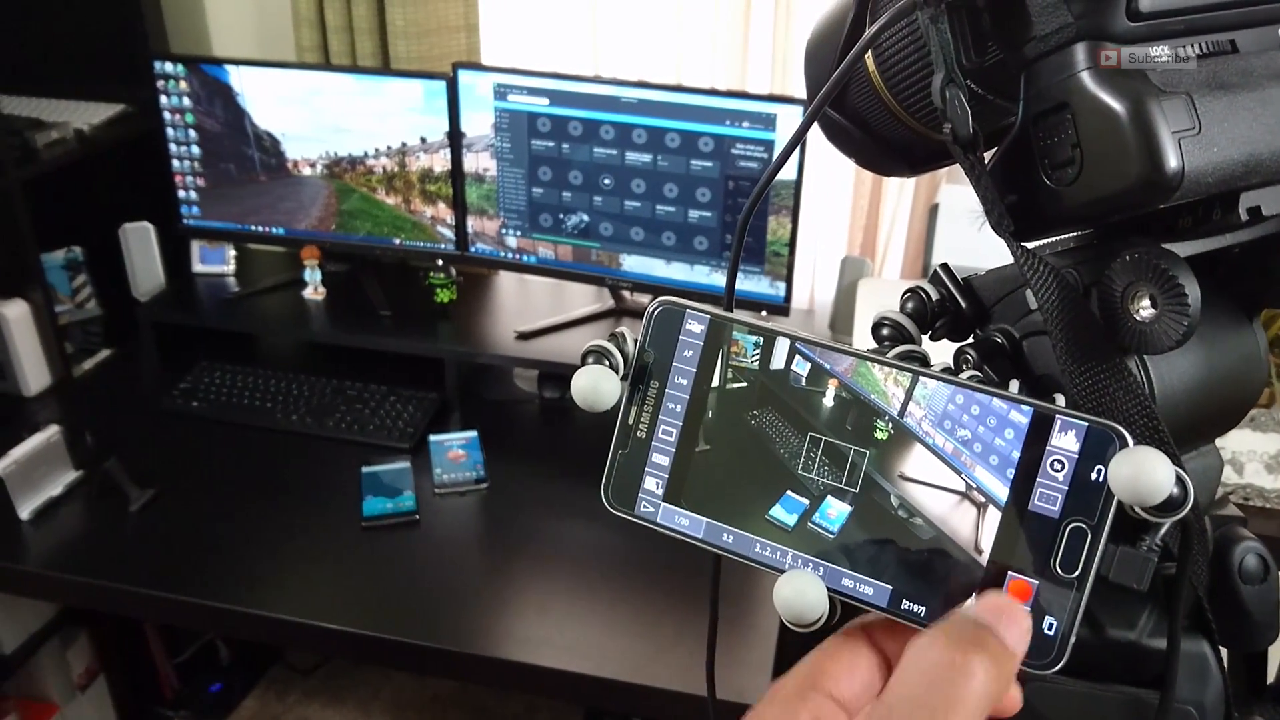
- Fire the tripod-mounted DSLR from DSLR Controller's live view with the red capture button
{"action": "left_click", "coordinate": [1012, 586]}
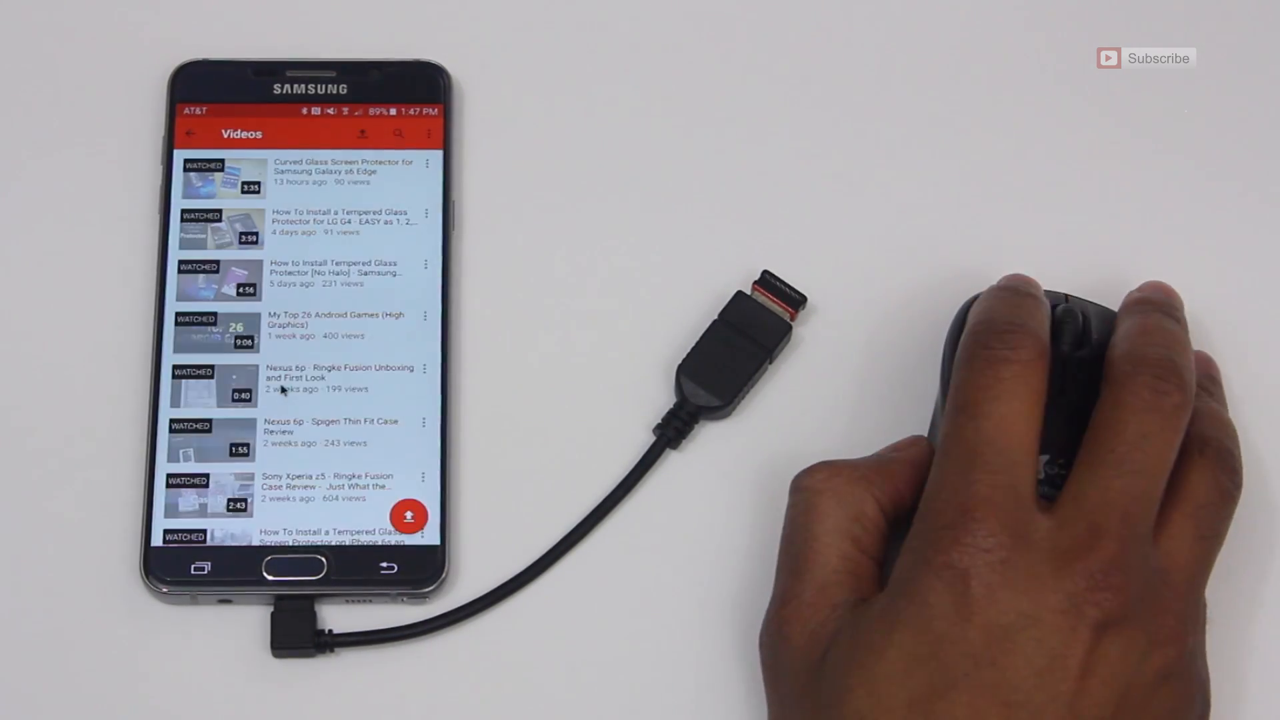
- Scroll down the YouTube channel's Videos list using the USB mouse wheel
{"action": "scroll", "scroll_direction": "down", "scroll_amount": 3}
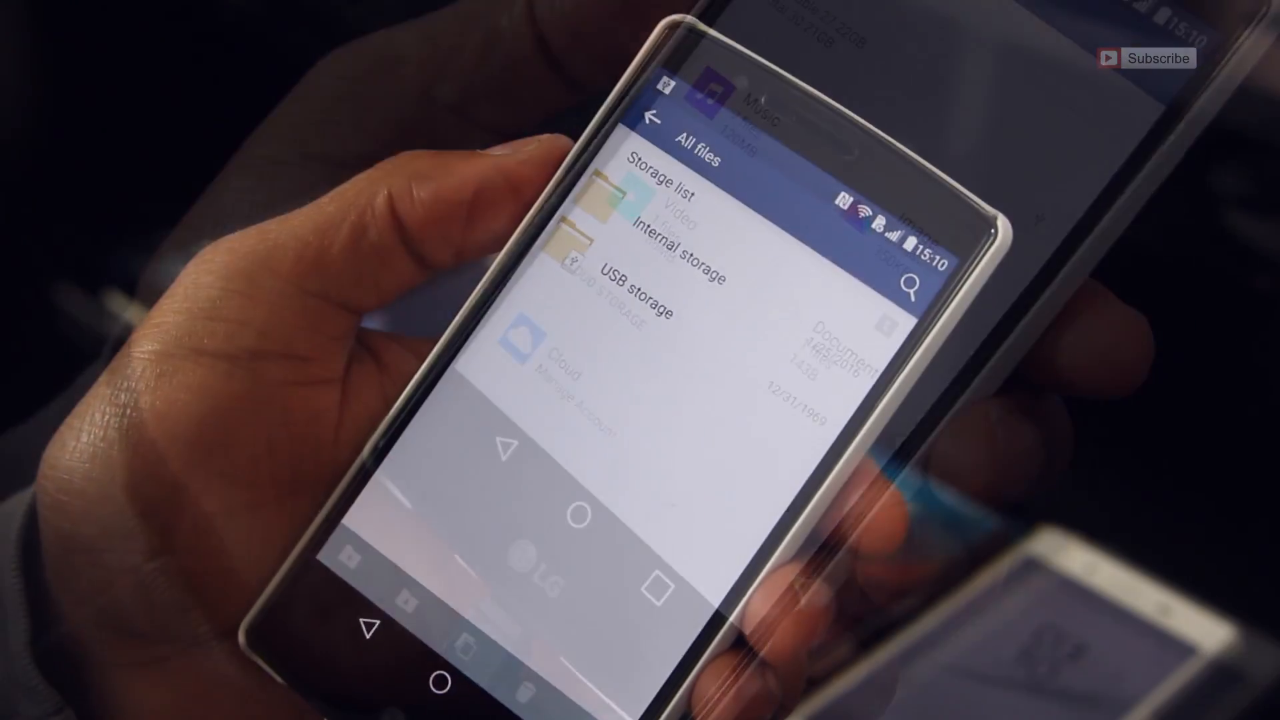
- Open USB storage in File Manager and enter a folder on the drive
{"action": "left_click", "coordinate": [639, 291]}
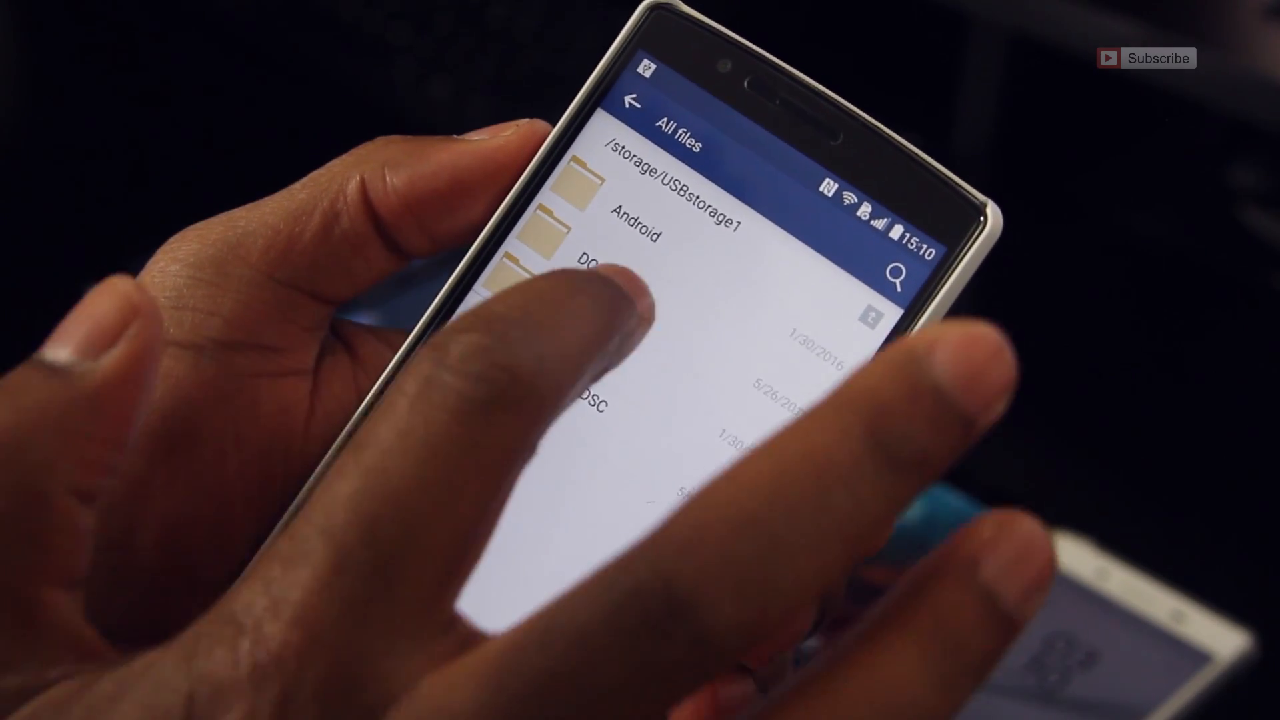
{"action": "left_click", "coordinate": [571, 270]}
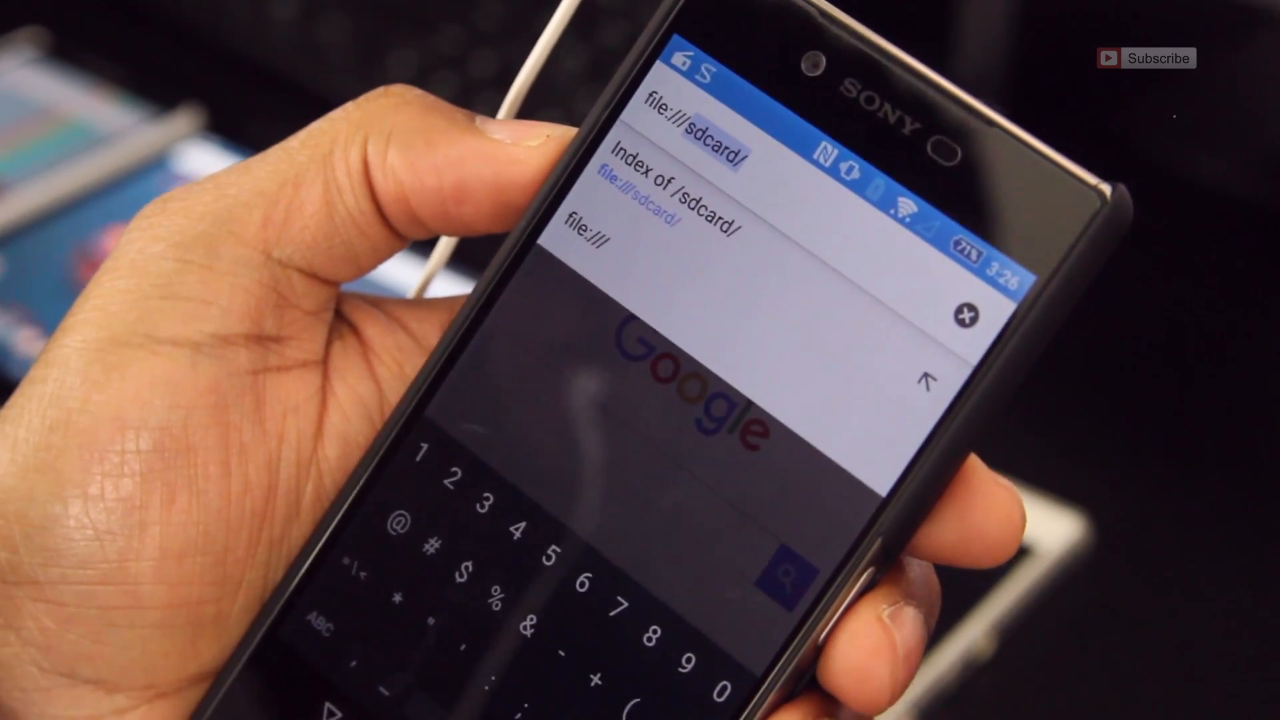
- Choose the 'Index of /sdcard/' suggestion for file:///sdcard/ in Chrome
{"action": "left_click", "coordinate": [687, 171]}
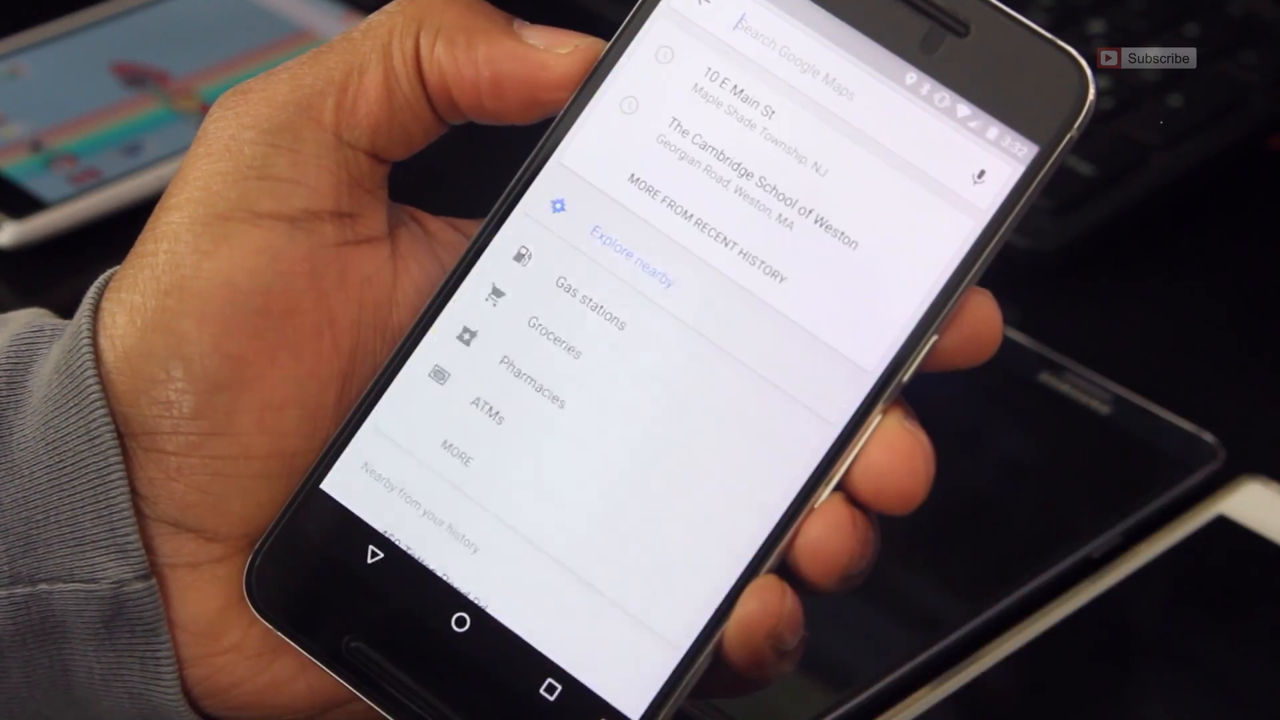
- Type 'ok ma' to bring up Google Maps search with recent places and nearby categories
{"action": "type", "text": "ok ma"}
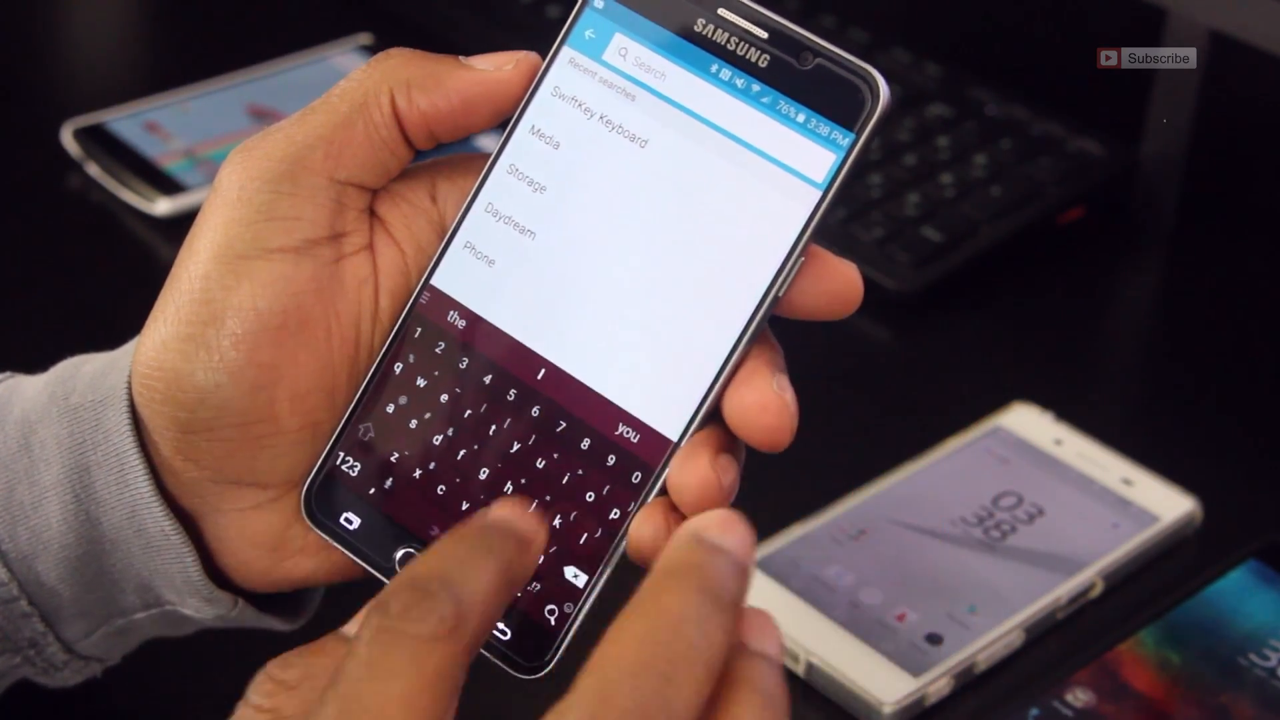
- Search Settings for 'ke' and open Spelling correction under Language and input
{"action": "type", "text": "ke"}
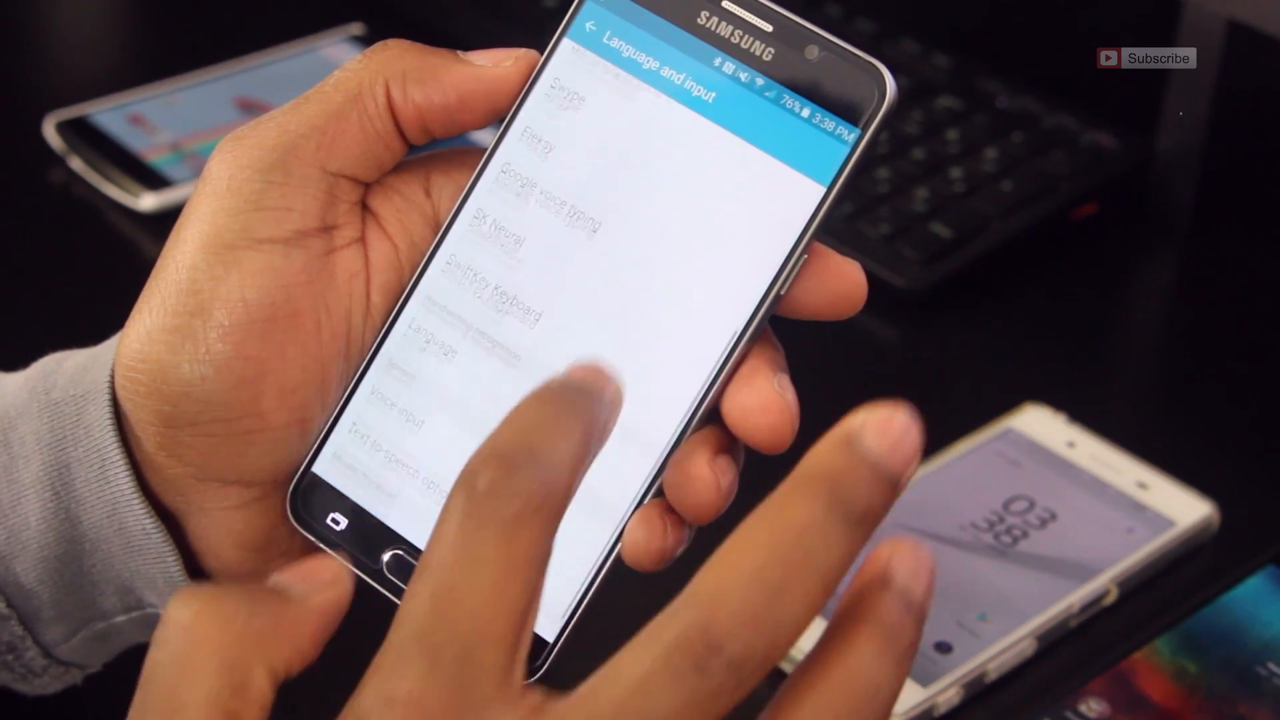
{"action": "scroll", "scroll_direction": "up", "scroll_amount": 3}
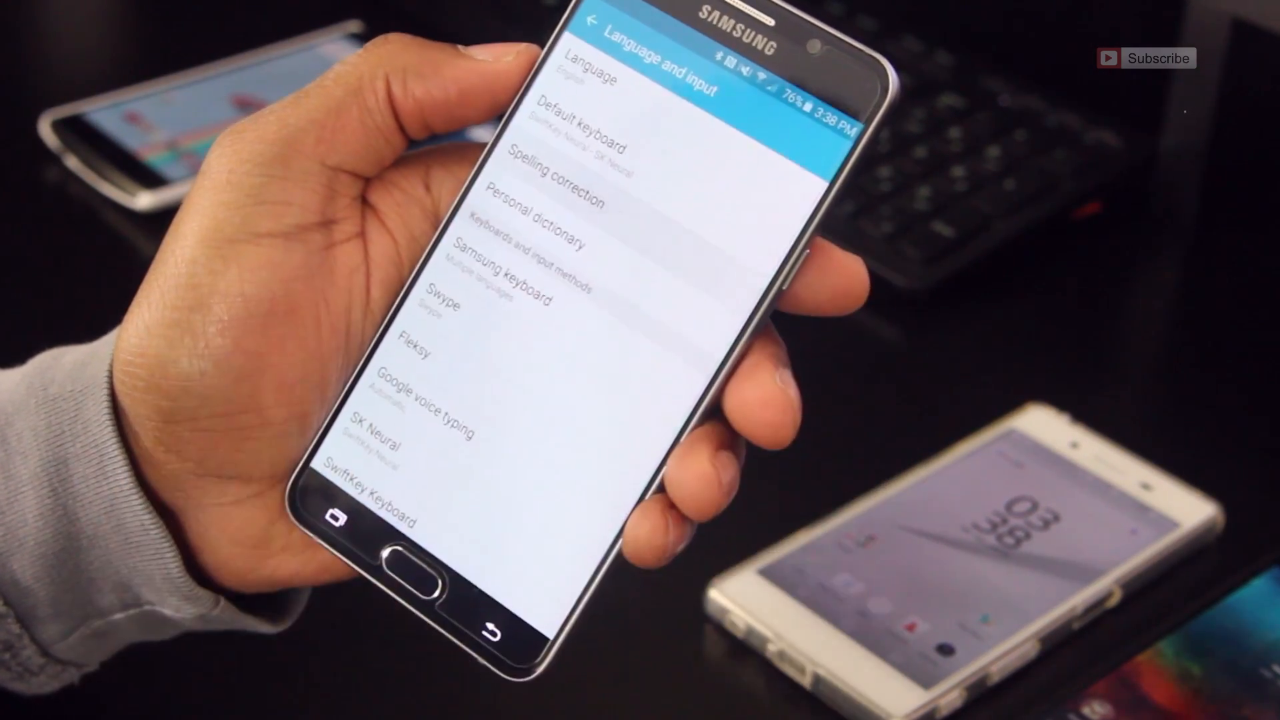
{"action": "left_click", "coordinate": [556, 183]}
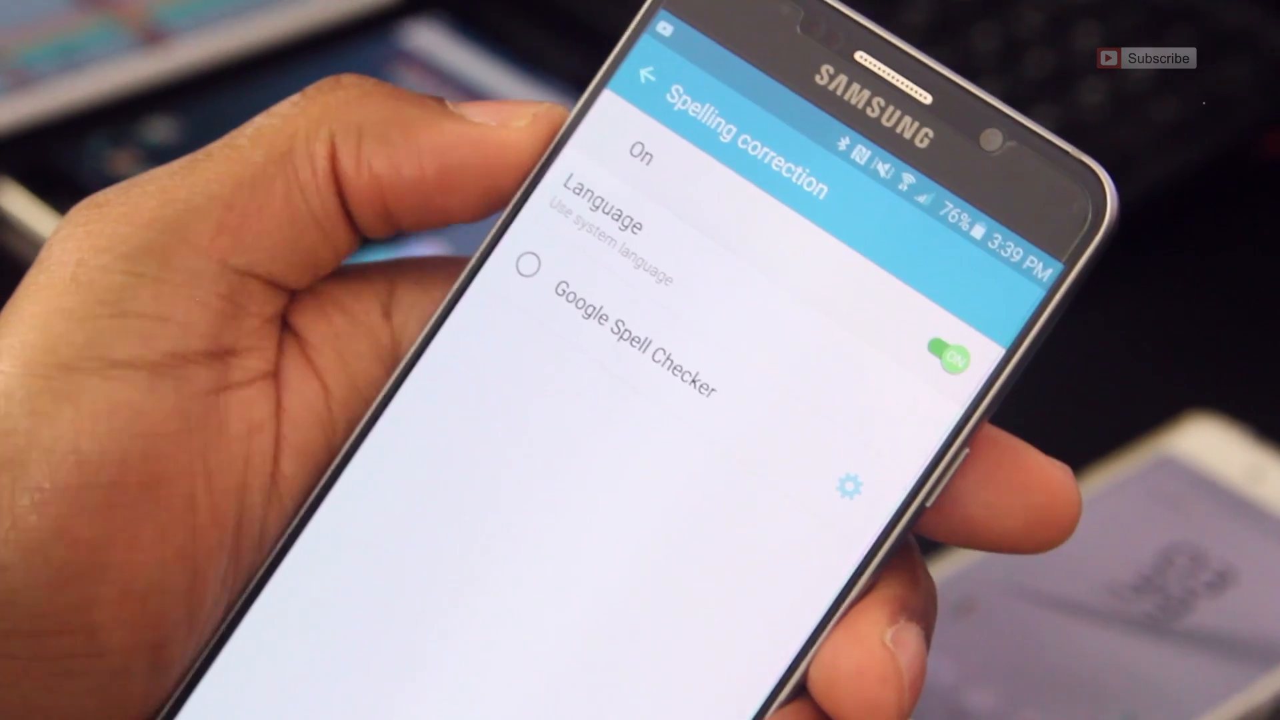